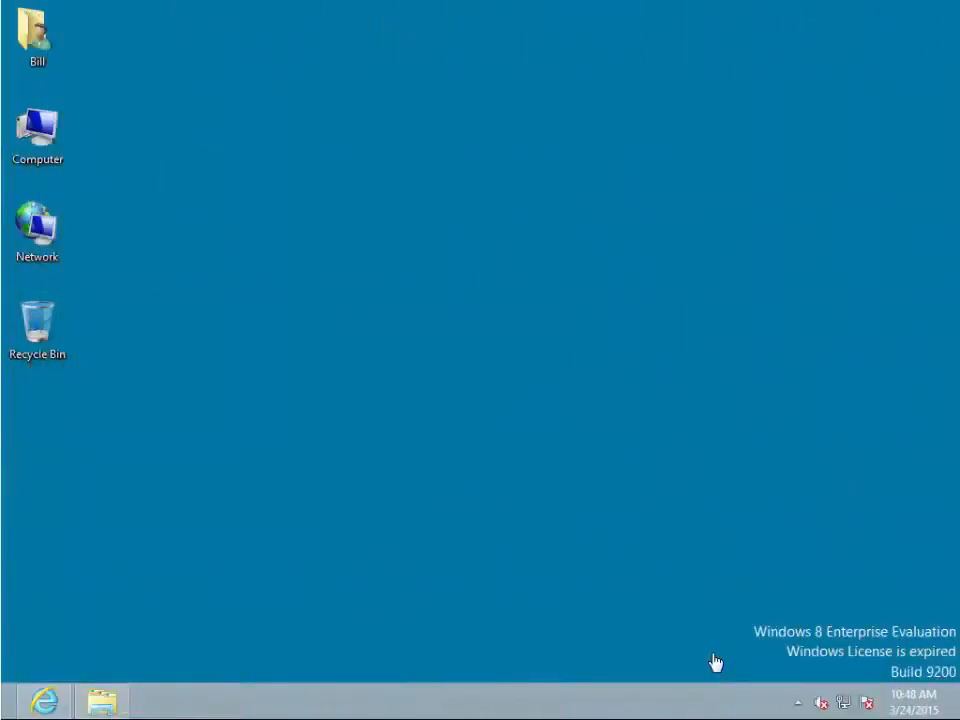
pyautogui.moveTo(697, 632)
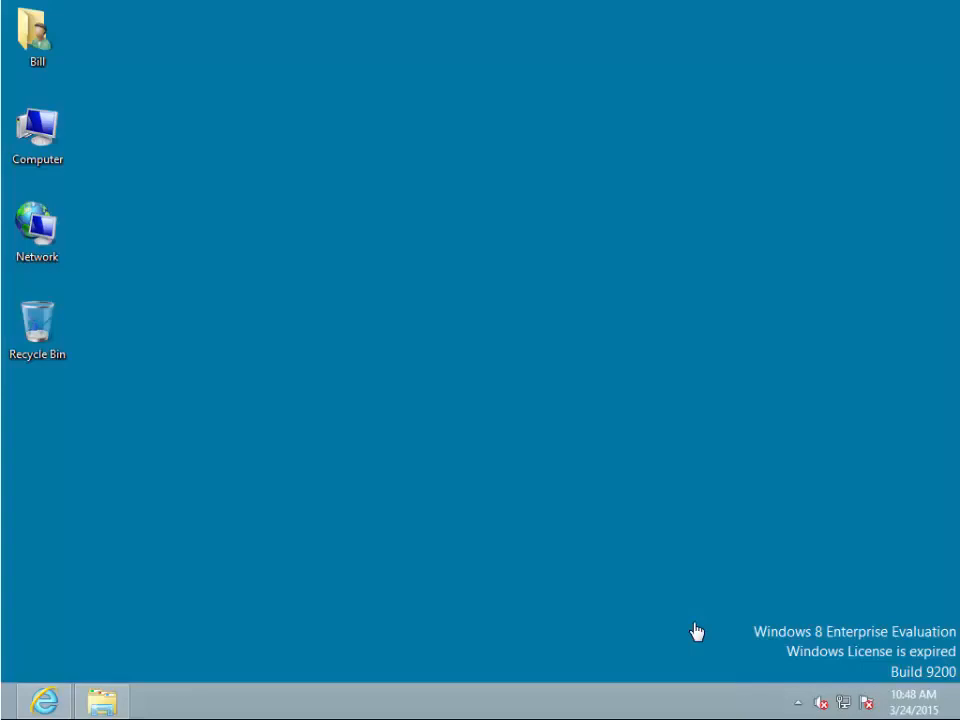
pyautogui.moveTo(574, 522)
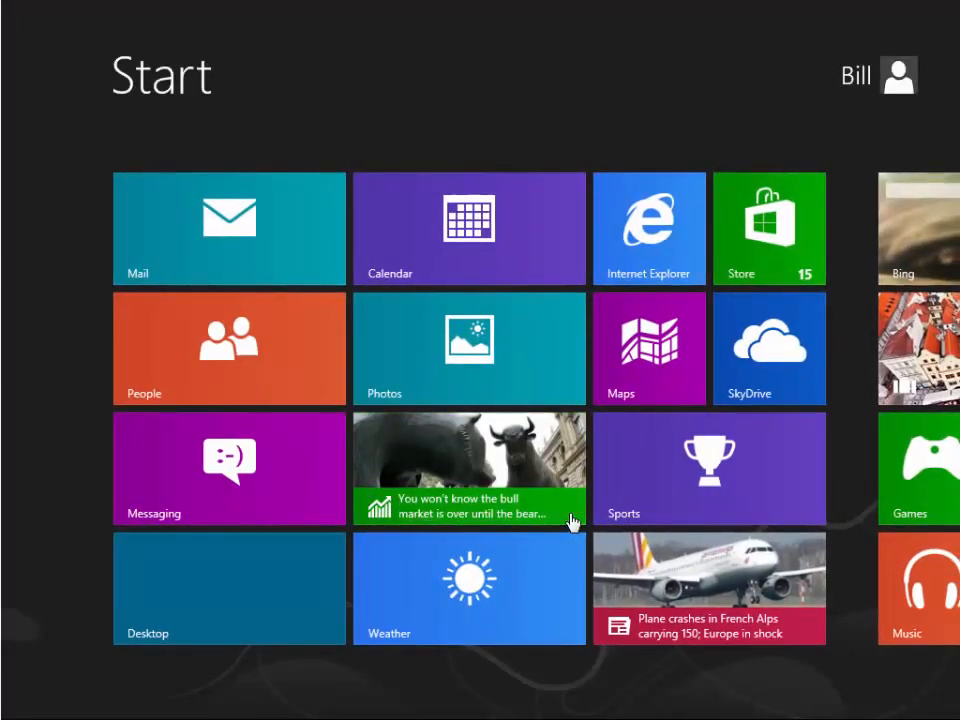
# - Search apps for 'psql' and launch PSQL License Administrator from the results
pyautogui.write('psql')
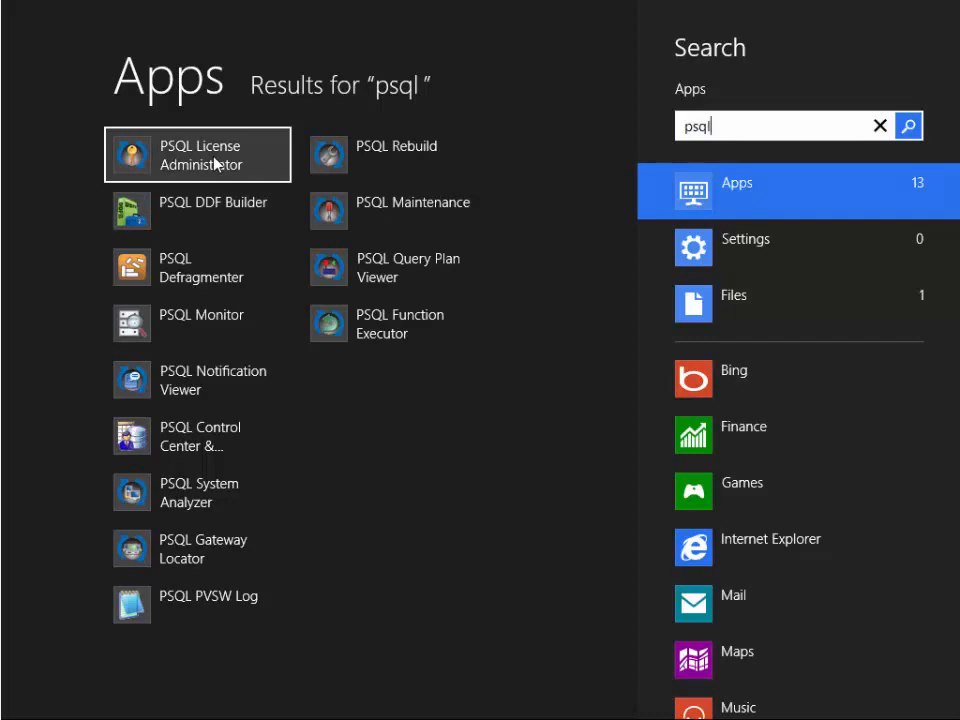
pyautogui.click(196, 154)
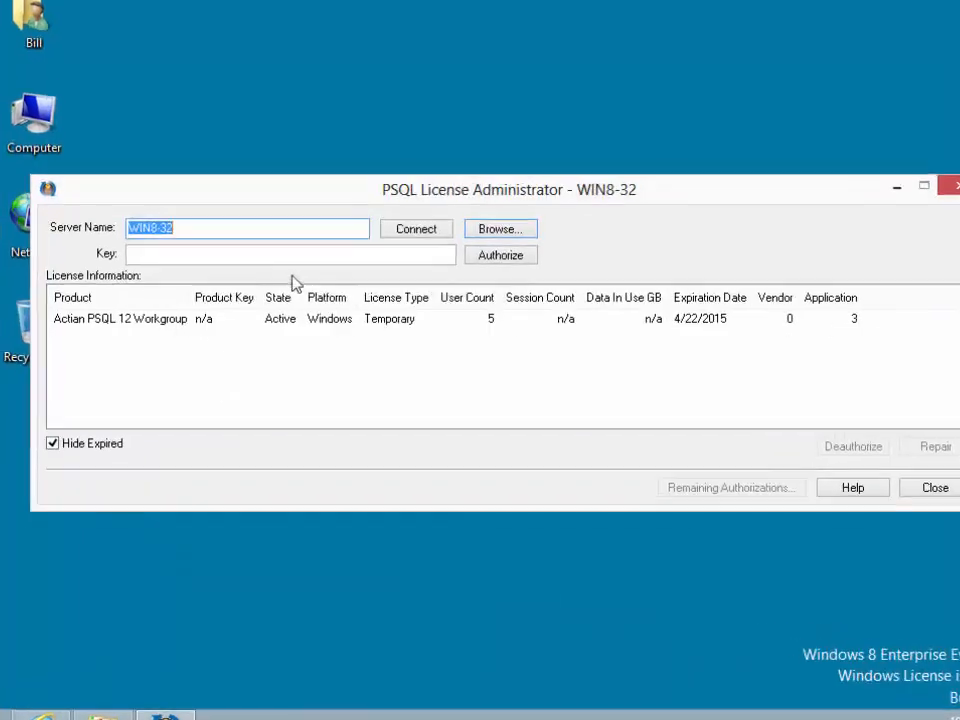
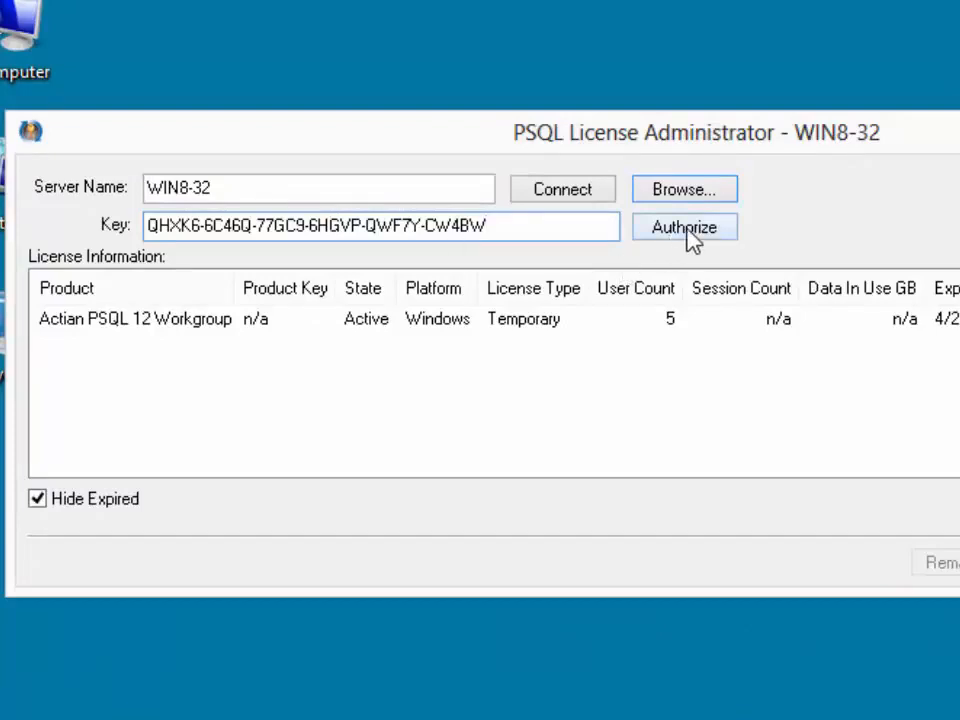
pyautogui.click(684, 227)
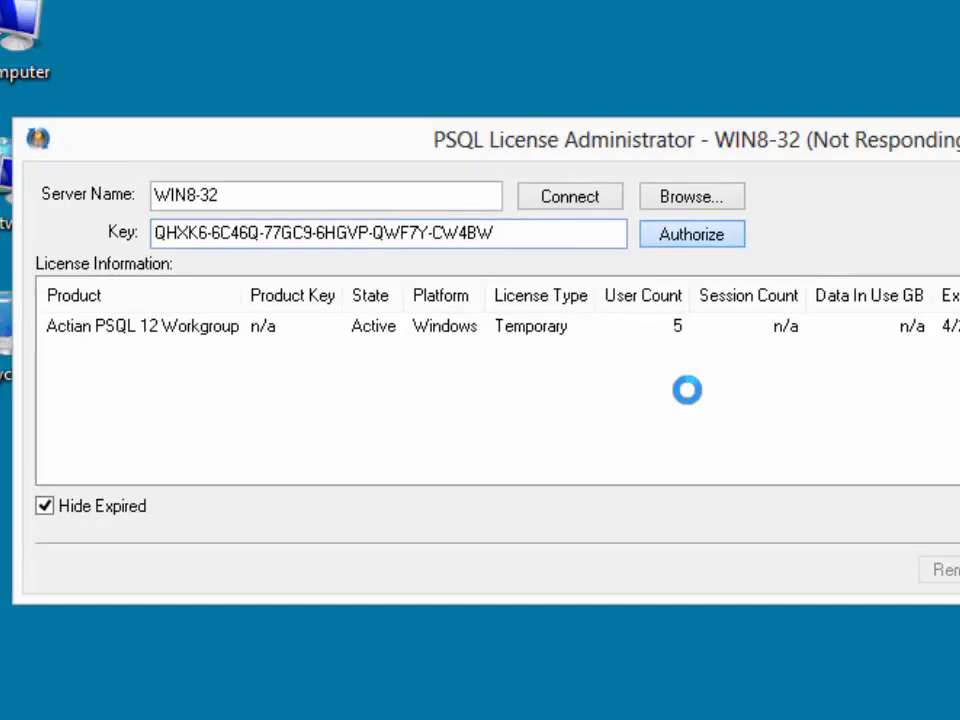
pyautogui.click(691, 233)
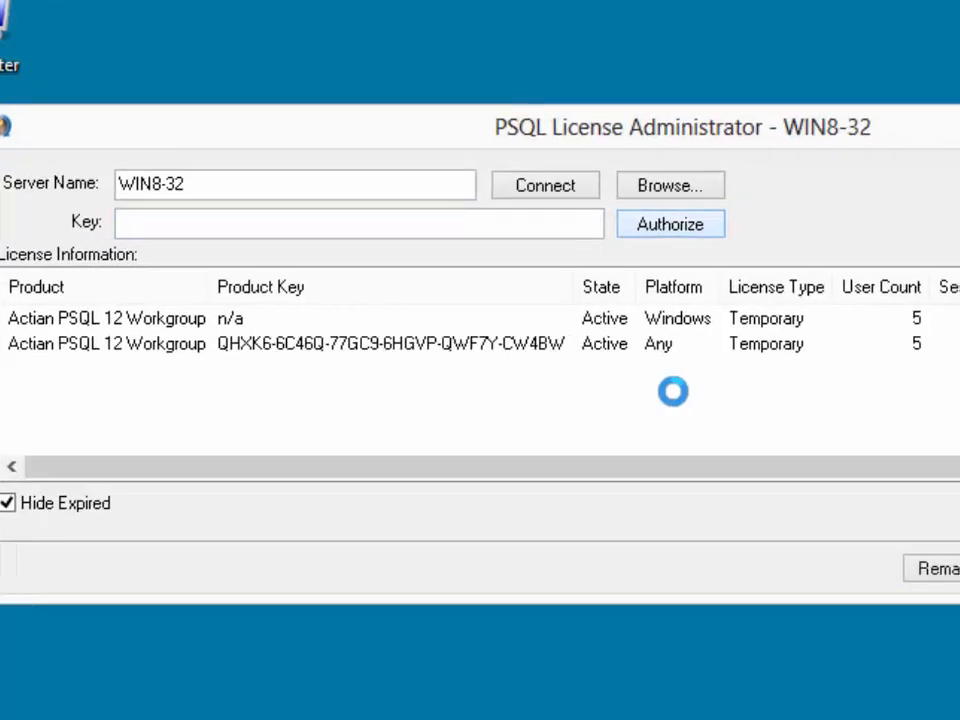
pyautogui.click(670, 224)
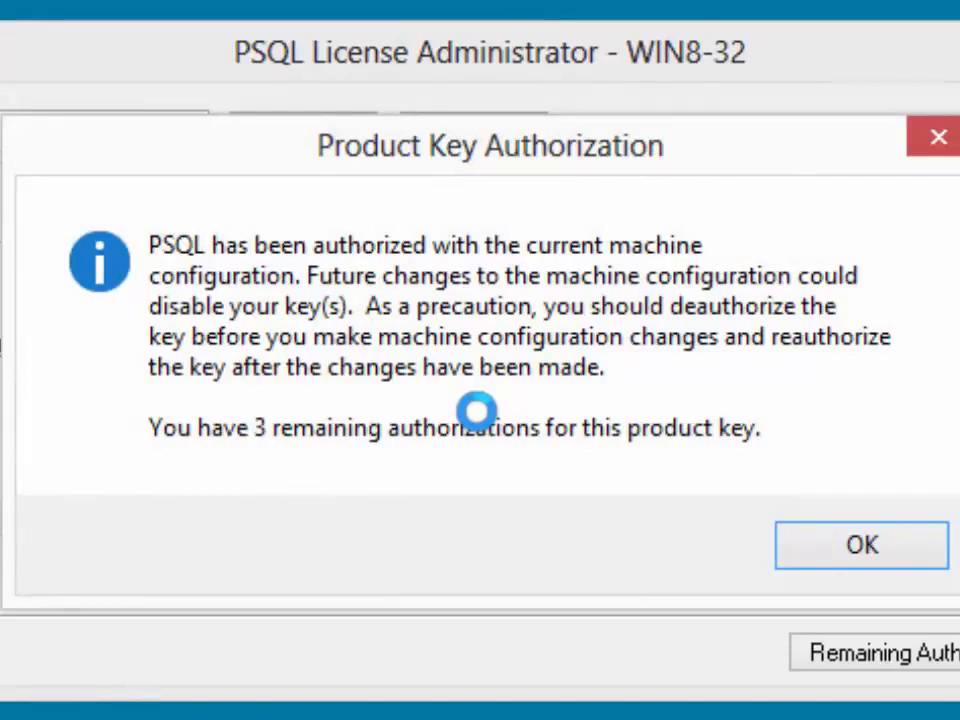
pyautogui.moveTo(487, 483)
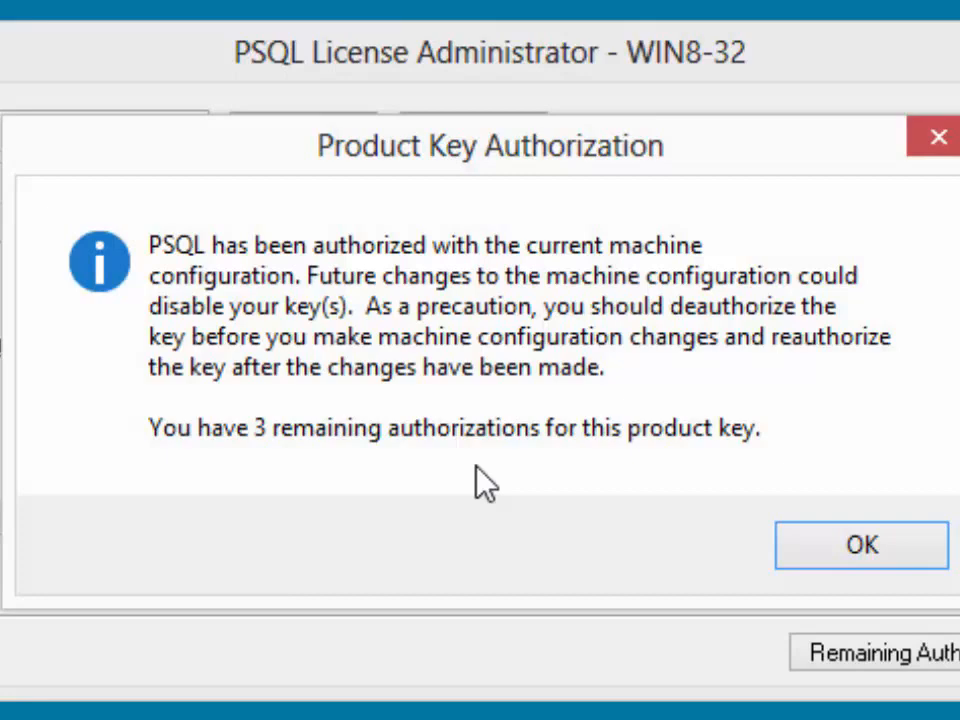
pyautogui.moveTo(497, 490)
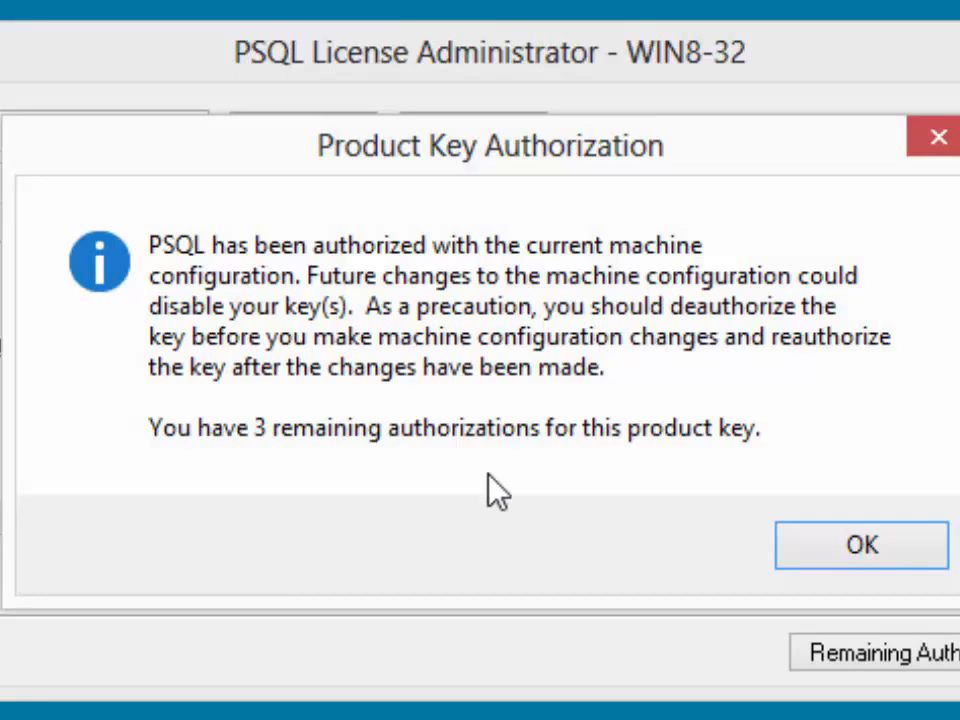
pyautogui.moveTo(860, 545)
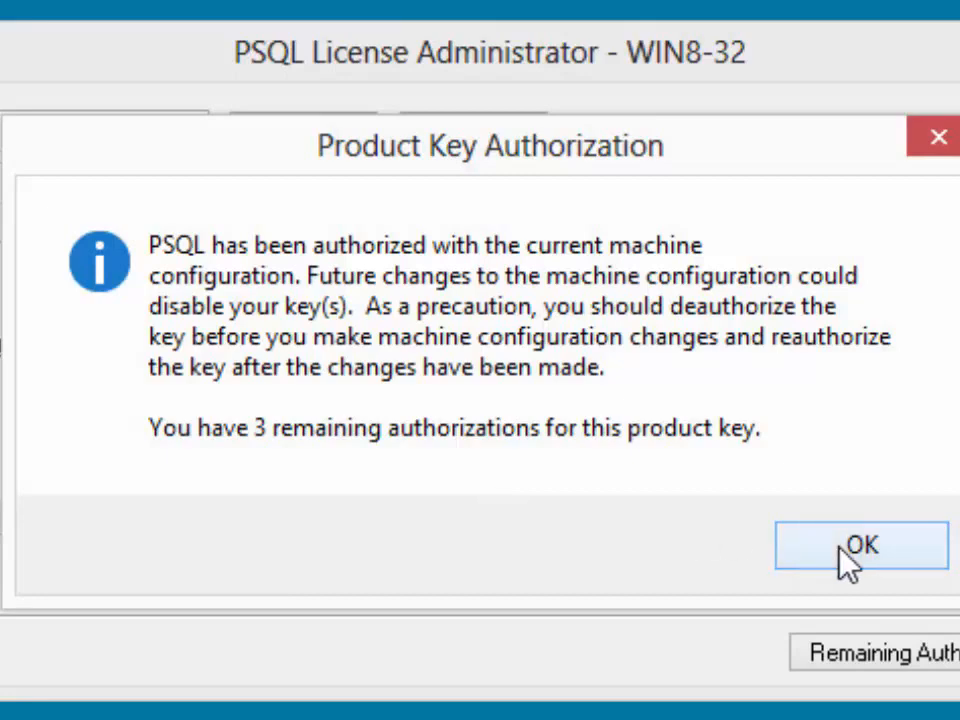
# - Dismiss the Product Key Authorization notice reporting 3 remaining authorizations
pyautogui.click(860, 545)
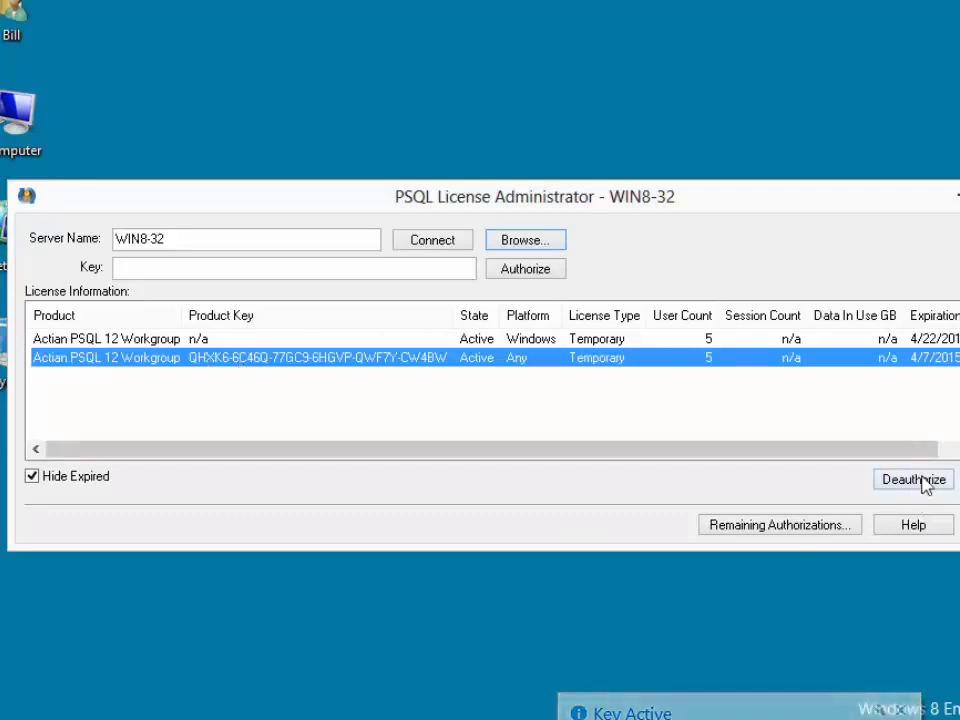
# - Deauthorize the keyed Actian PSQL 12 Workgroup license expiring 4/7/2015
pyautogui.click(911, 479)
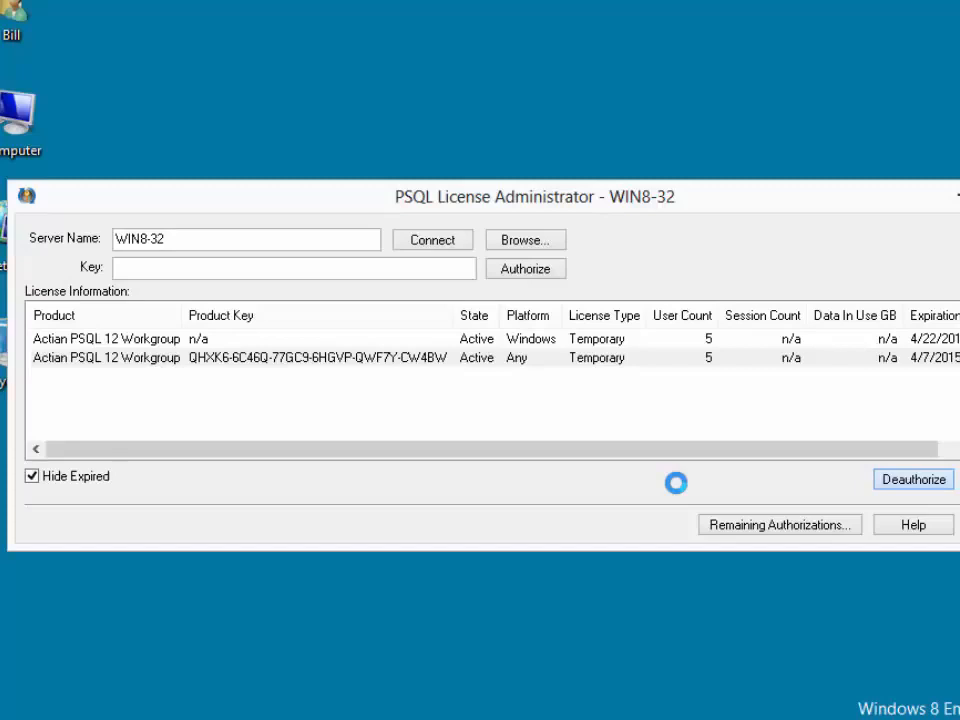
pyautogui.click(911, 479)
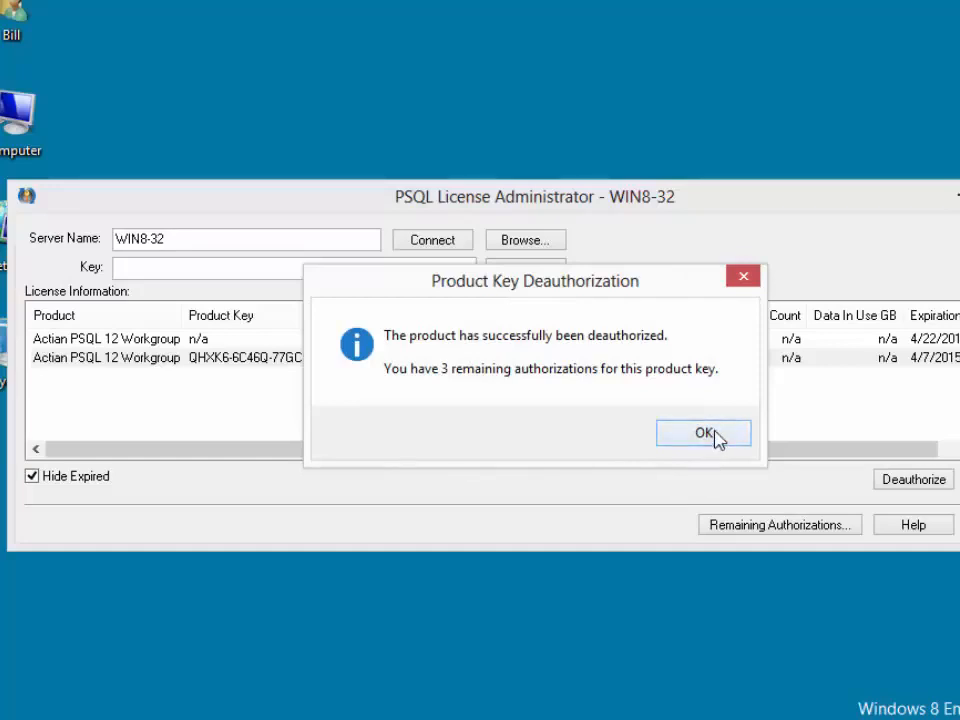
# - Close the Product Key Deauthorization notice, leaving only the temporary license listed
pyautogui.click(703, 433)
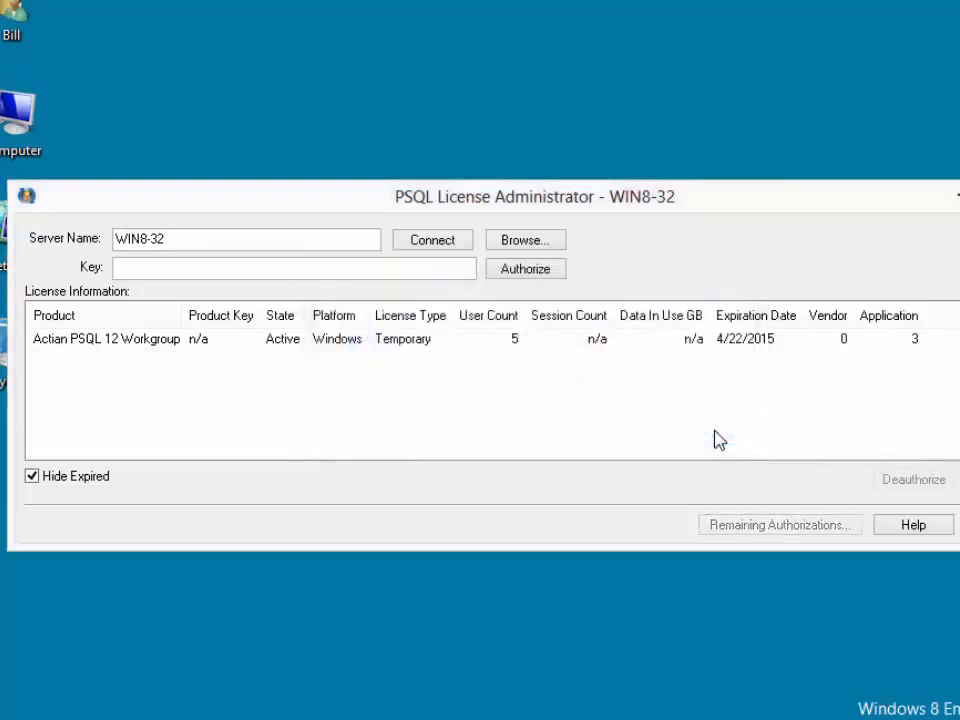